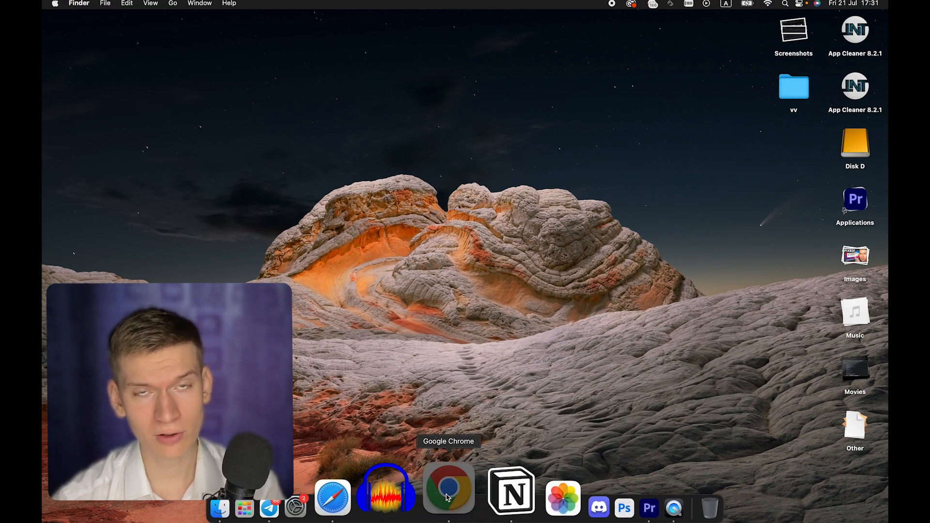
- Search Google for "fonts" in Chrome so DaFont appears among the results
click(448, 490)
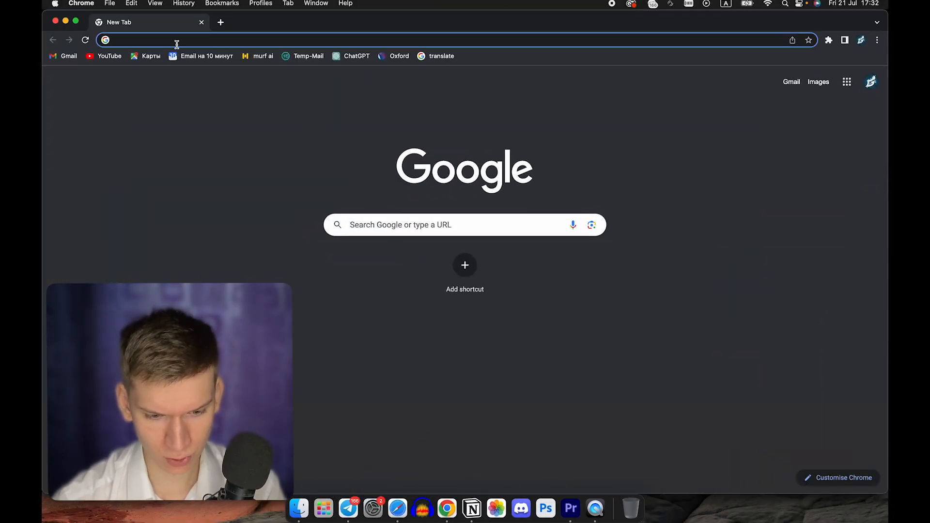
text(fonts)
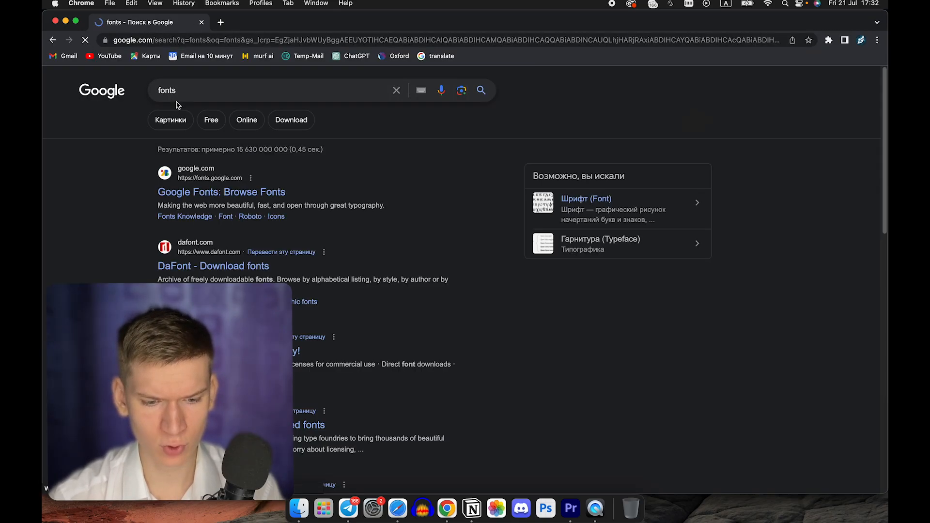
- Go to DaFont, accept the consent notice and download the Mister Lindquist font
click(213, 266)
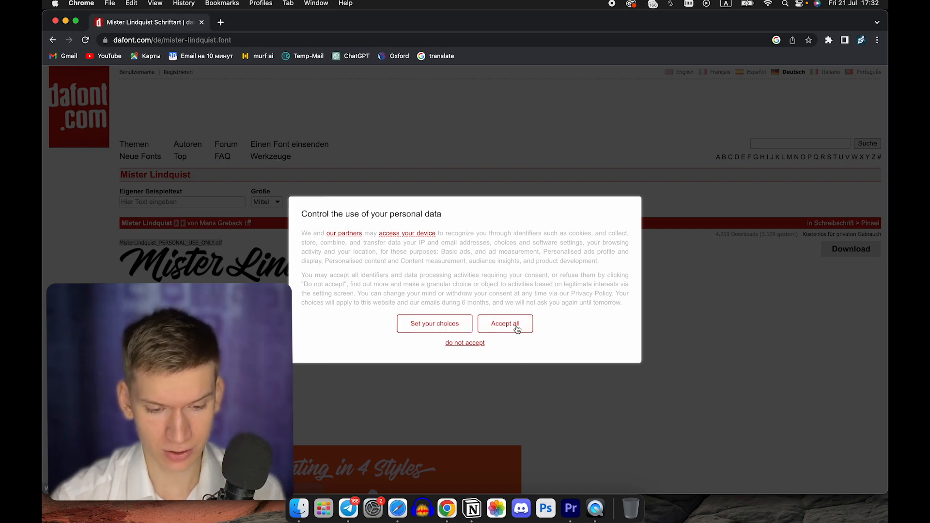
click(504, 324)
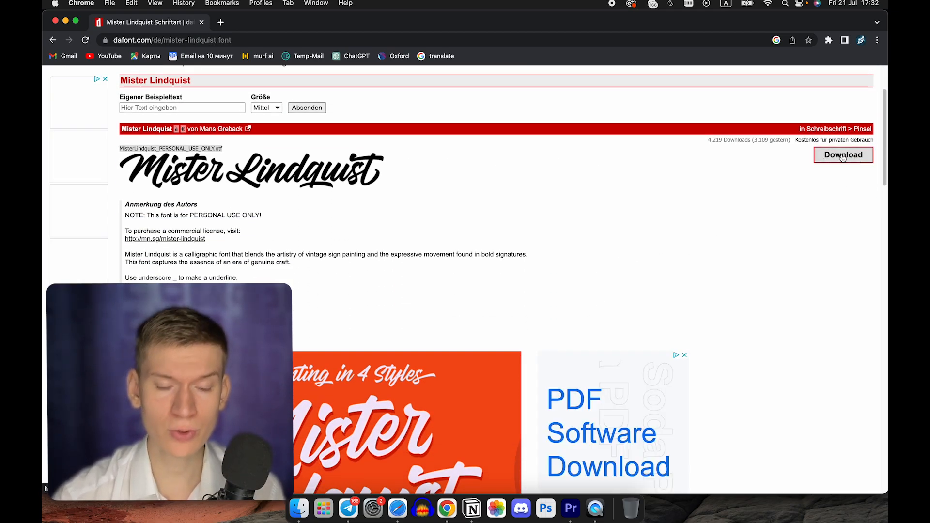
click(842, 155)
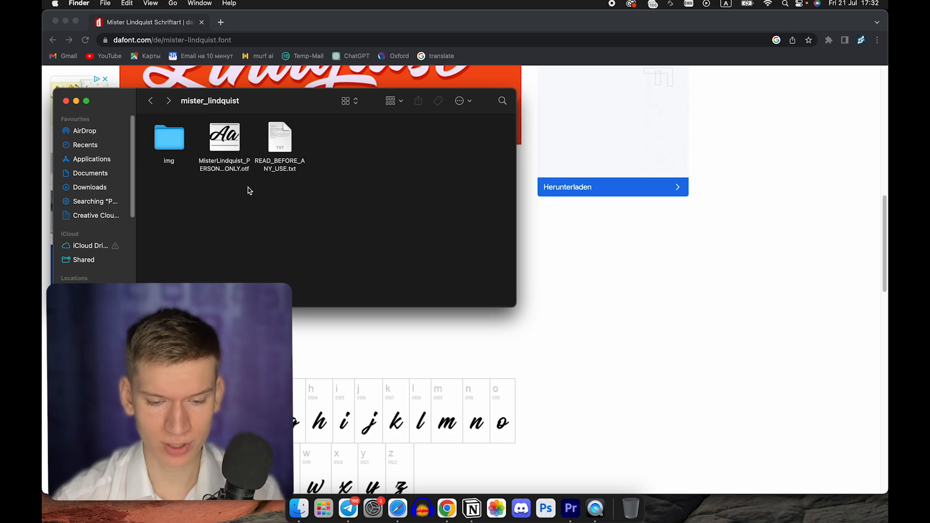
- Show the extracted mister_lindquist folder in Finder and launch Font Book via Spotlight
click(224, 137)
text(font)
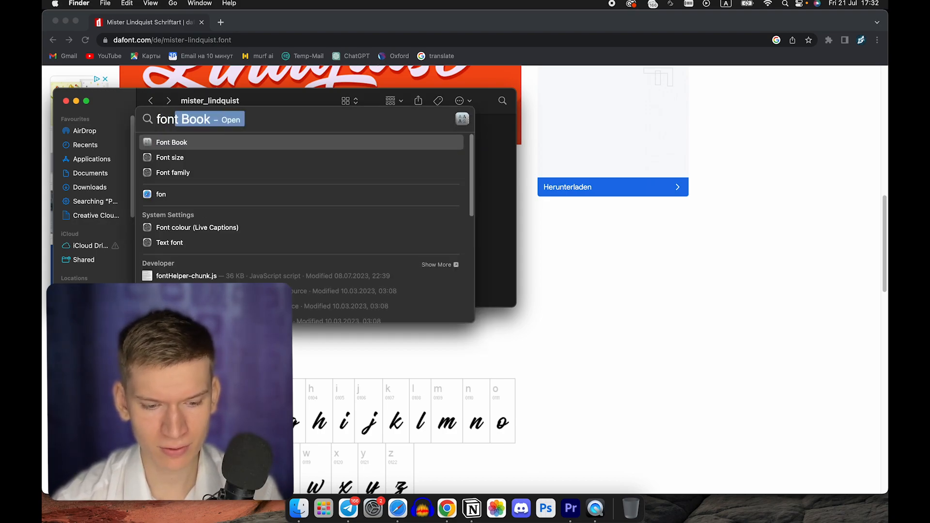
click(171, 141)
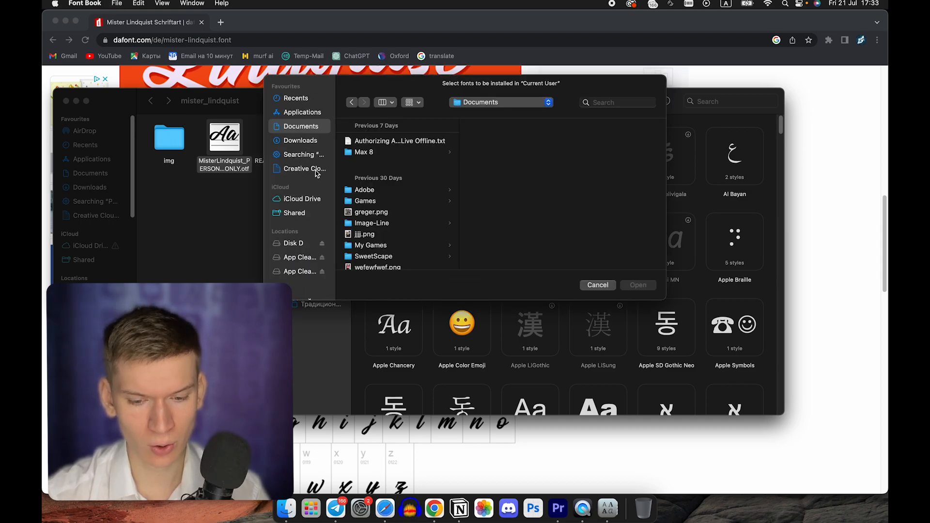
- Submit MisterLindquist_PERSONAL_USE_ONLY.otf from Downloads/mister_lindquist for installation
click(300, 141)
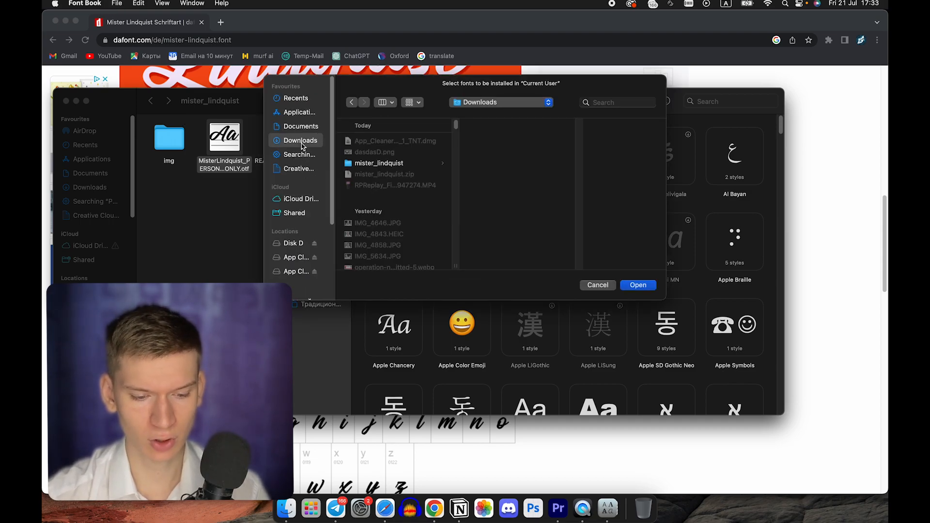
click(378, 163)
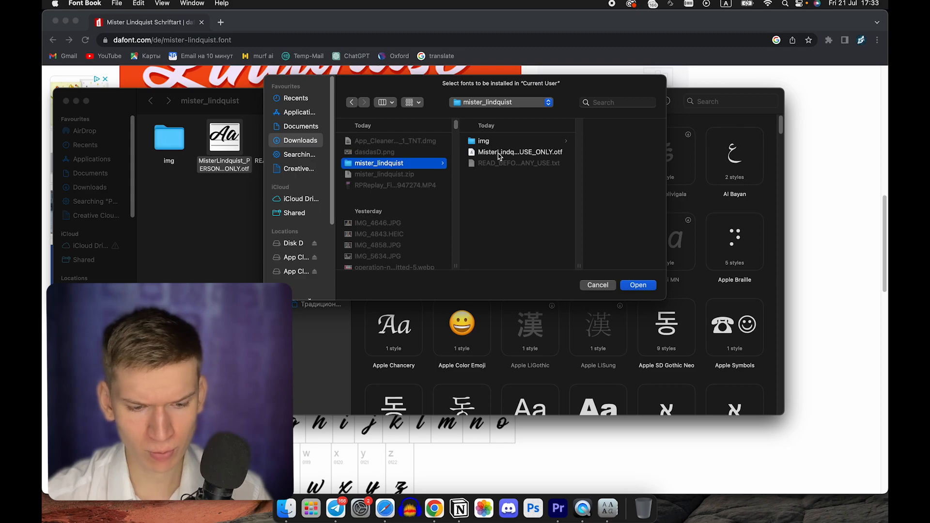
click(519, 153)
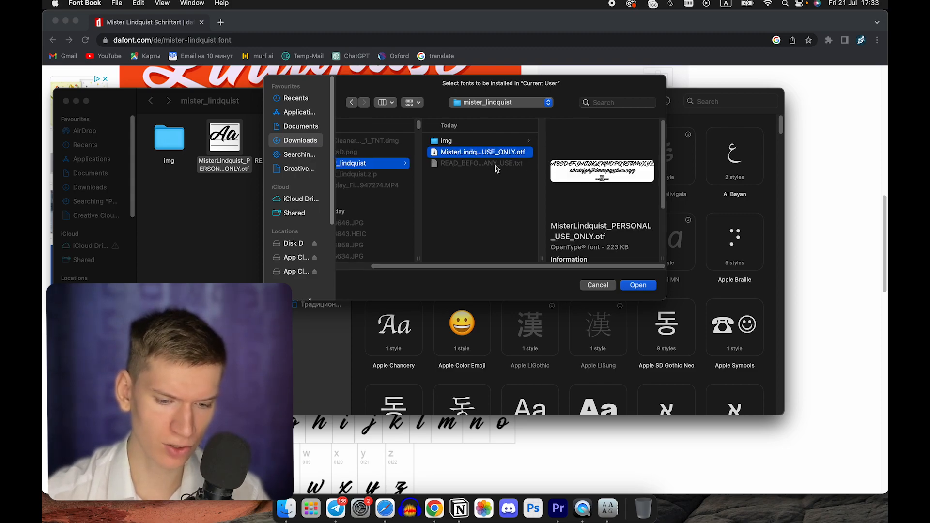
click(637, 284)
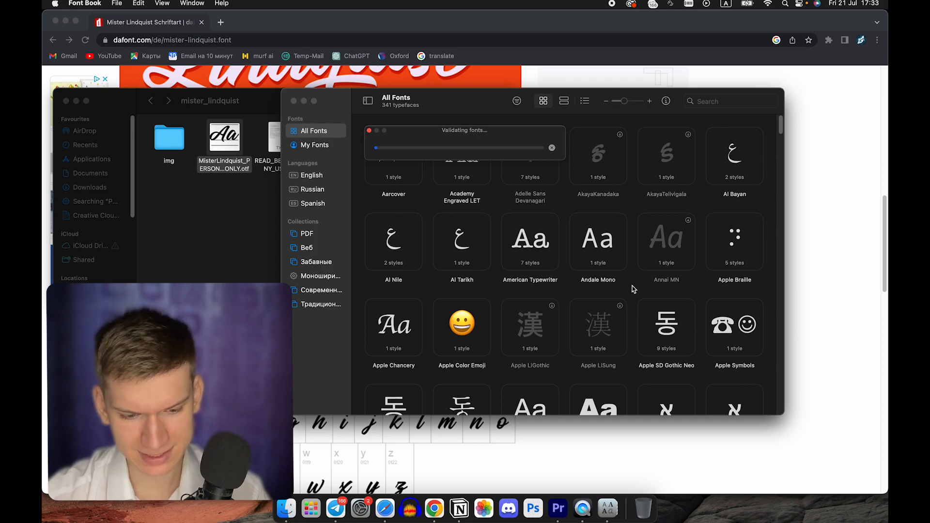
- Search All Fonts for "mi" and filter to the installed Mister Lindquist PERSONAL USE font
click(717, 101)
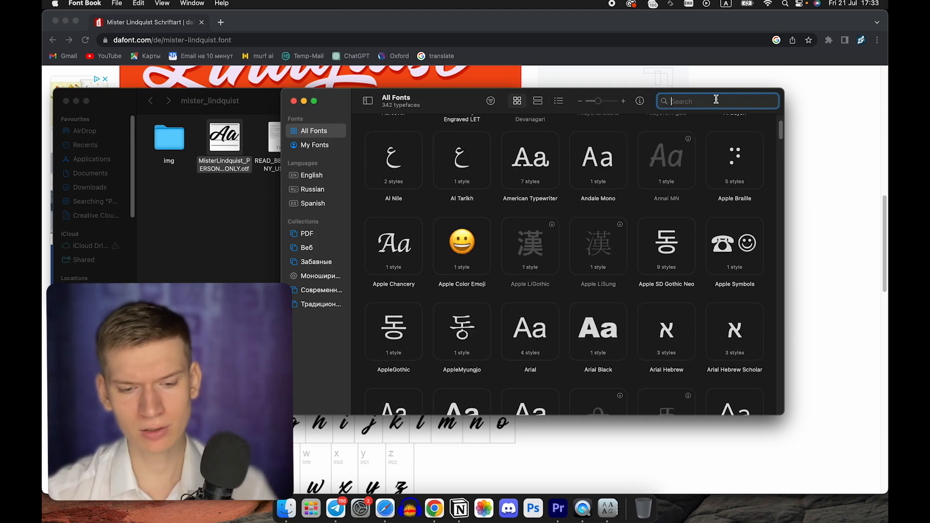
text(mist)
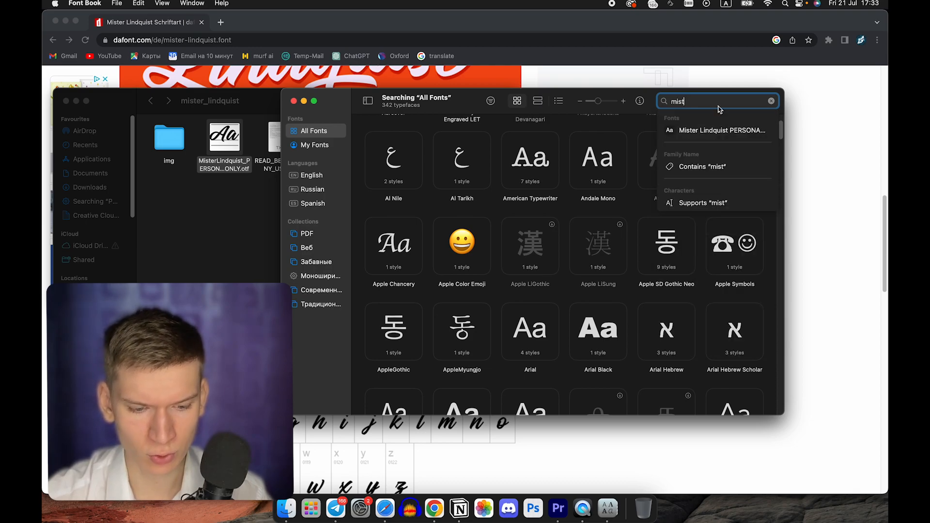
click(720, 130)
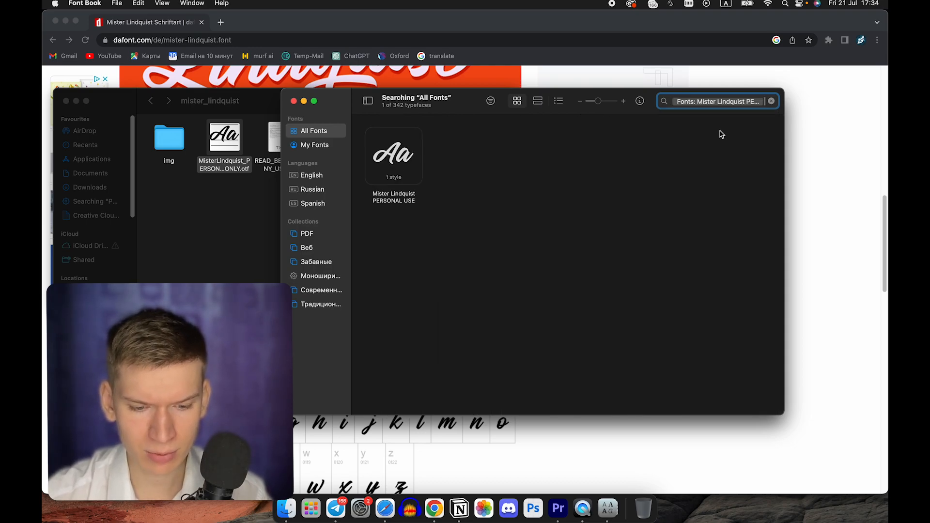